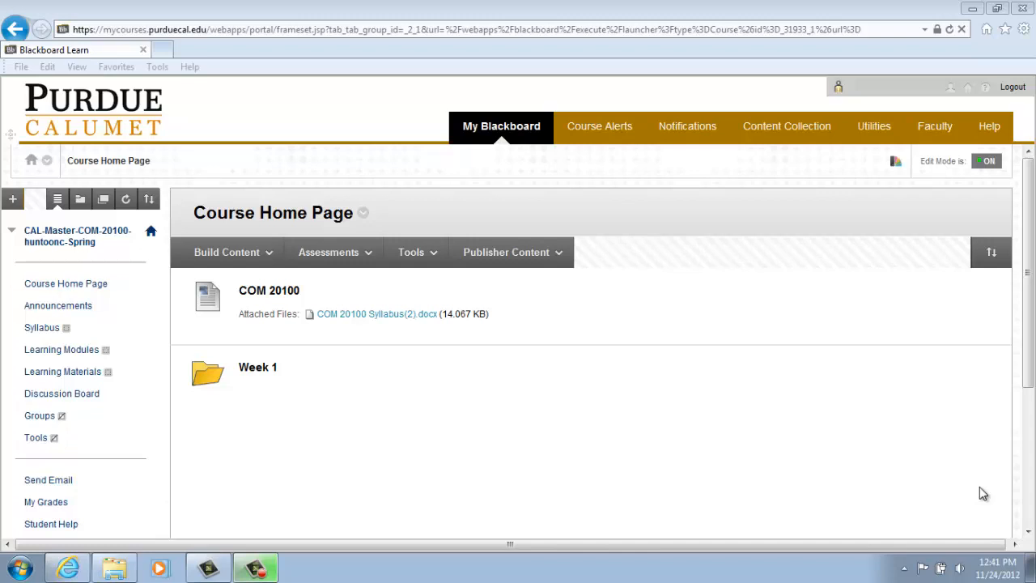
pyautogui.moveTo(851, 495)
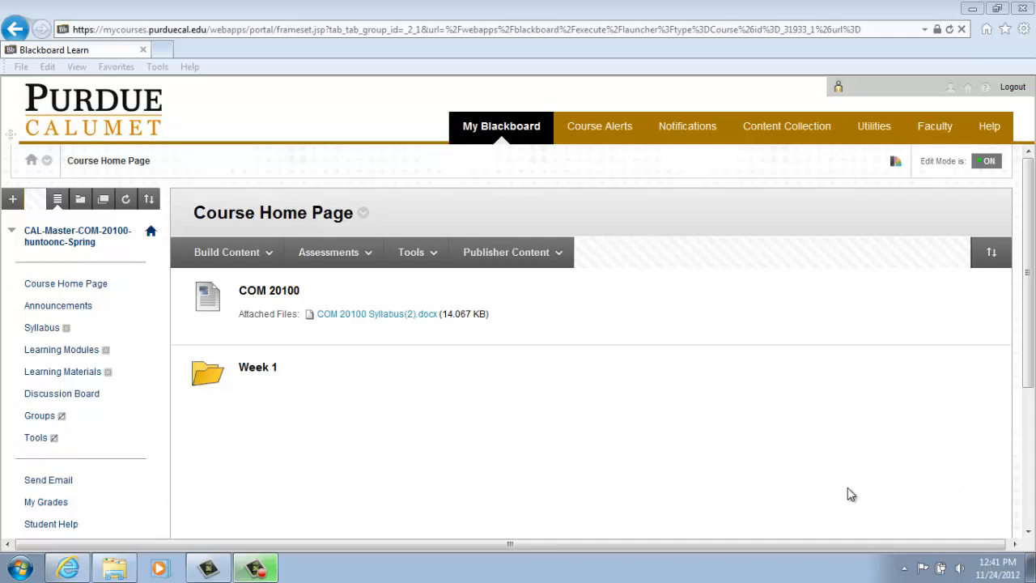
pyautogui.moveTo(62, 350)
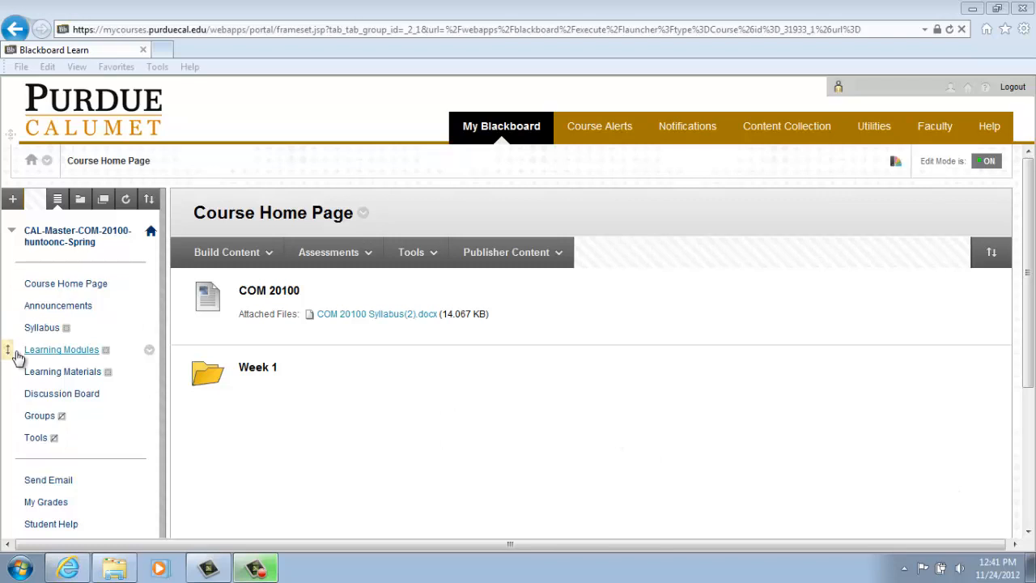
pyautogui.moveTo(61, 394)
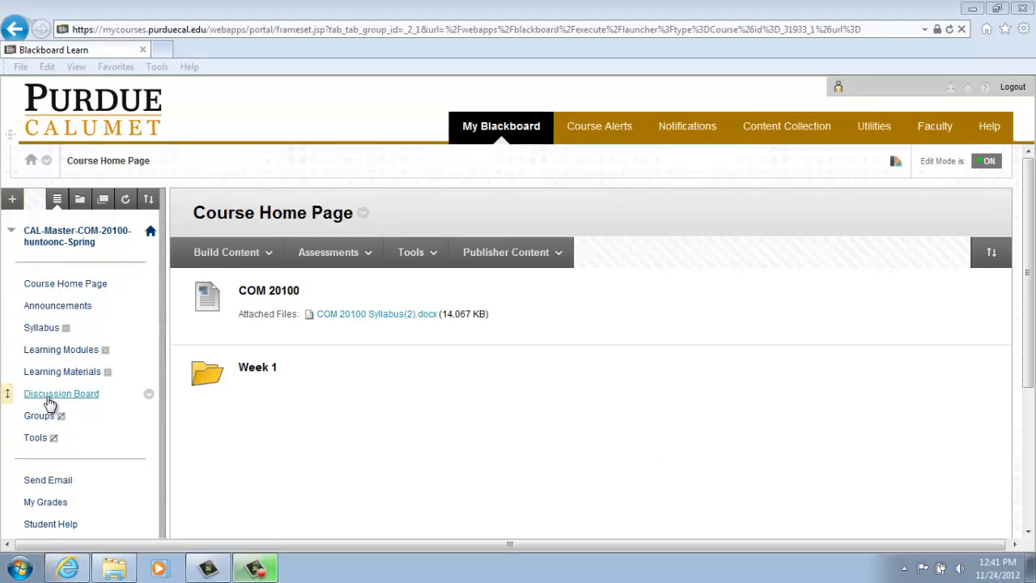
# Go to the COM 20100 course Discussion Board, which lists no forums yet.
pyautogui.click(61, 394)
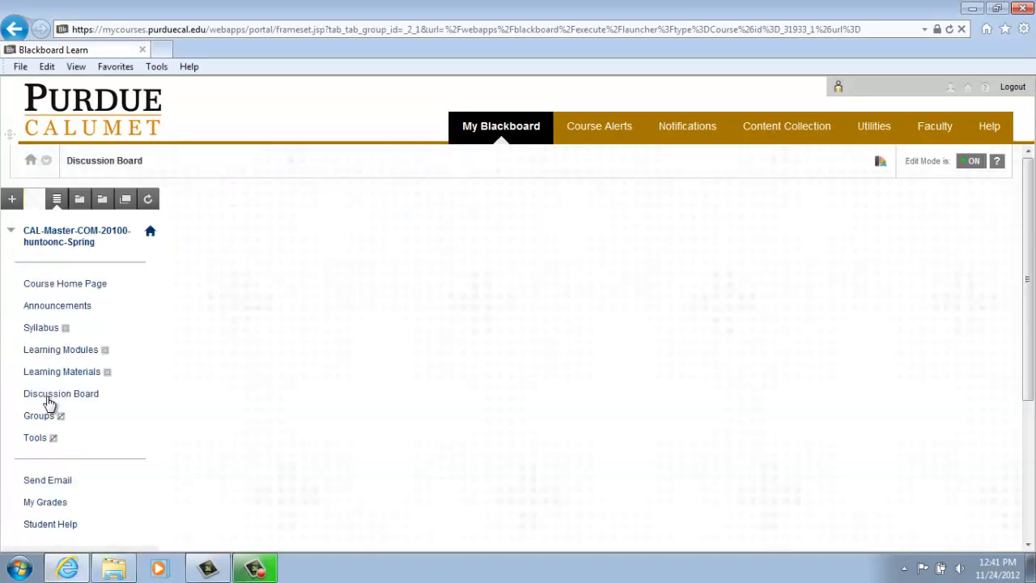
pyautogui.click(62, 393)
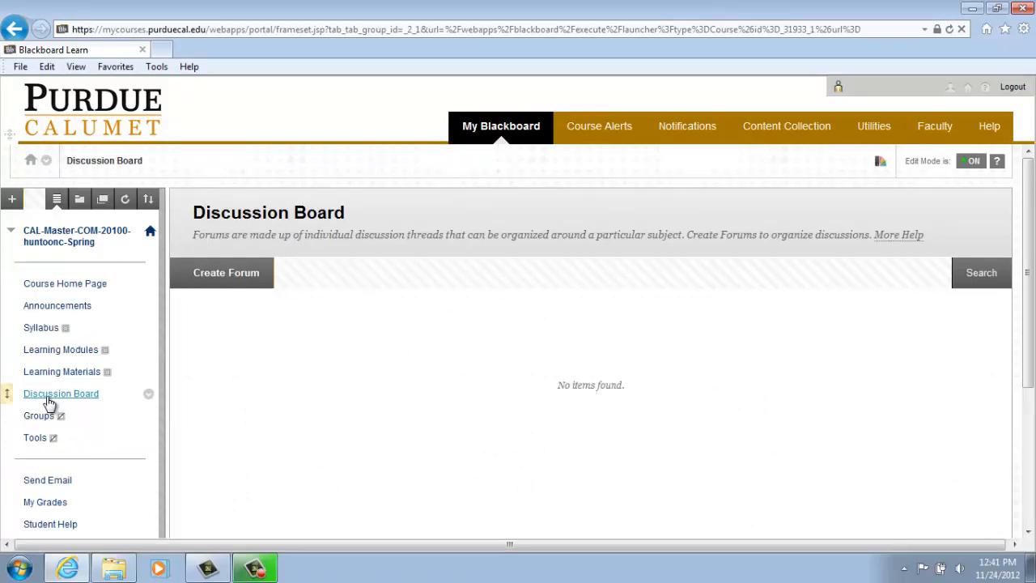
pyautogui.moveTo(217, 298)
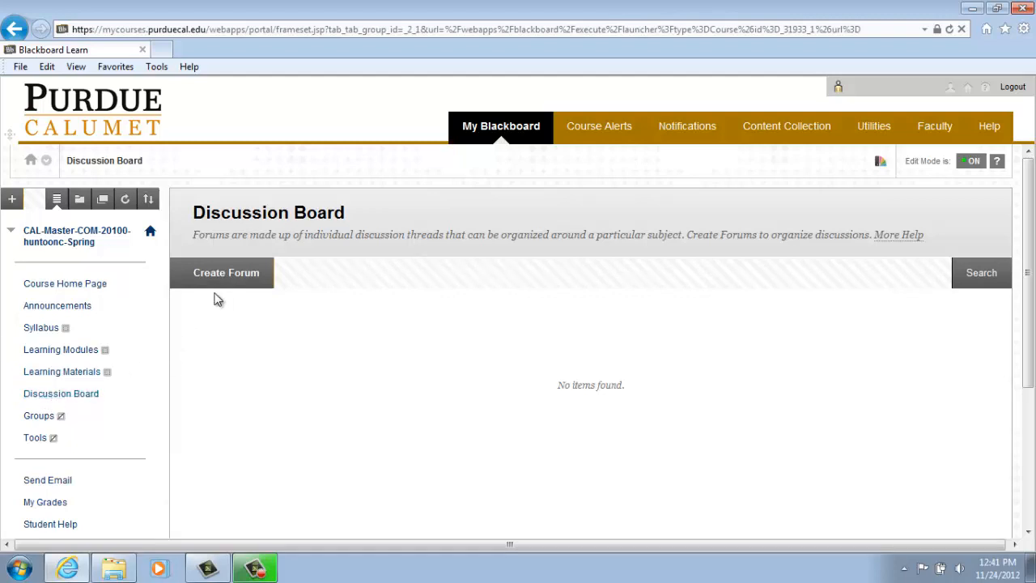
pyautogui.moveTo(223, 272)
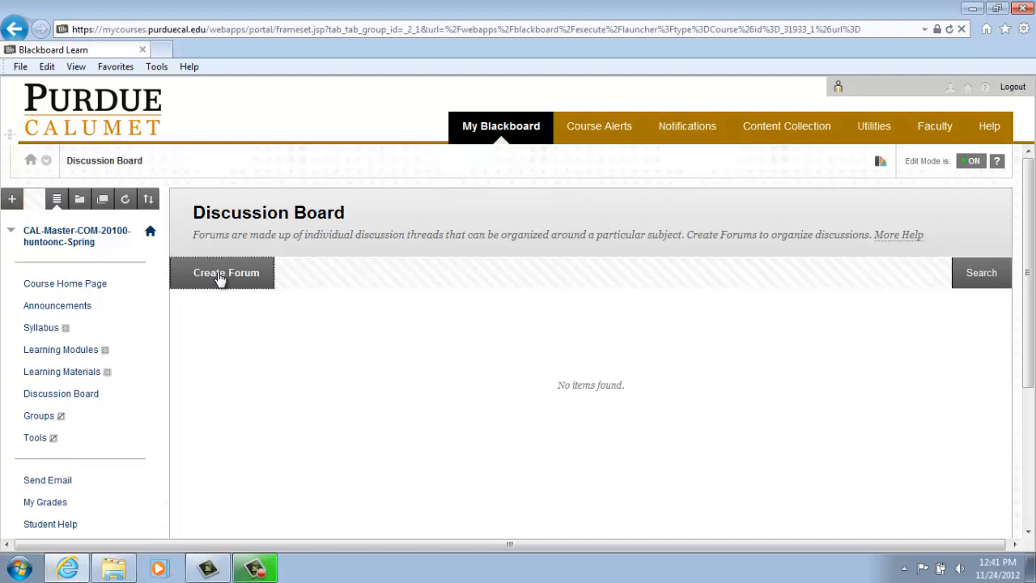
# Start a new forum and name it Forum1, leaving the description empty.
pyautogui.click(225, 271)
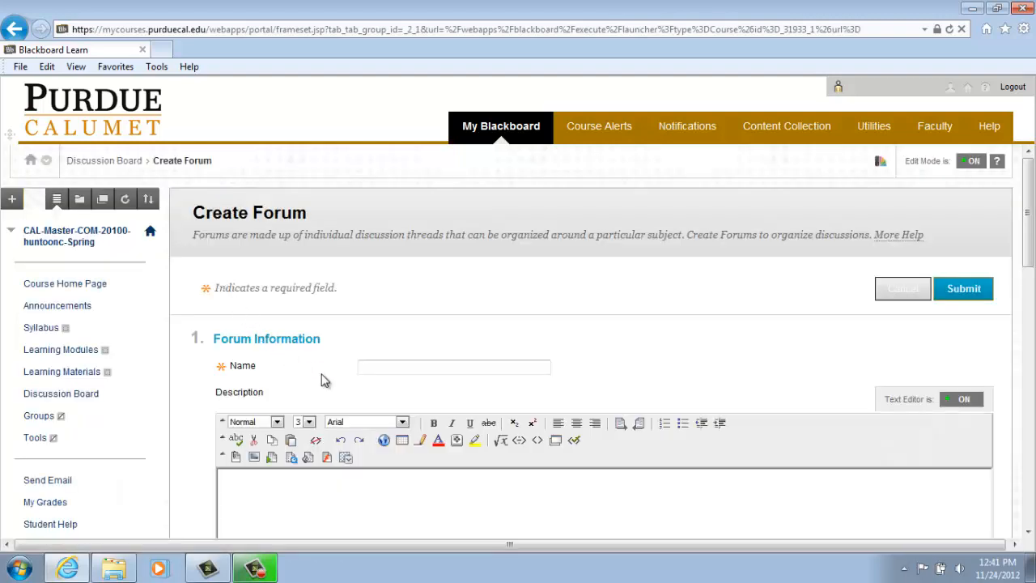
pyautogui.click(453, 366)
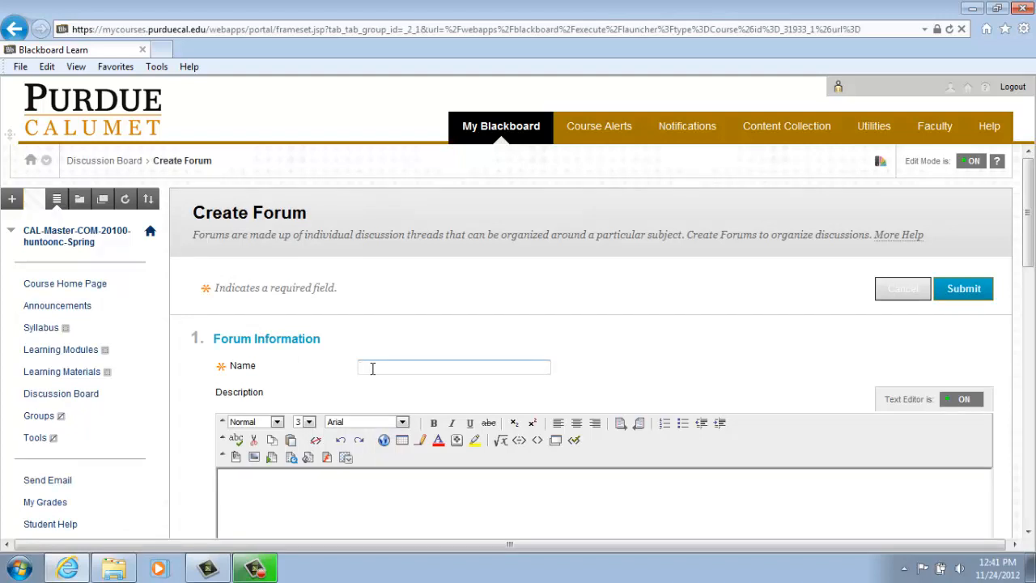
pyautogui.click(454, 366)
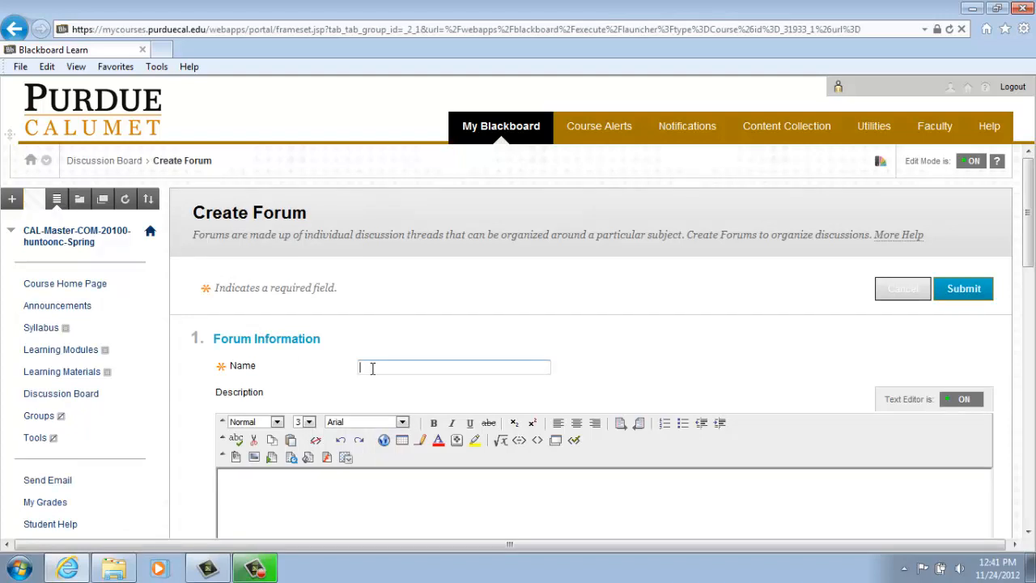
pyautogui.write('Forum1')
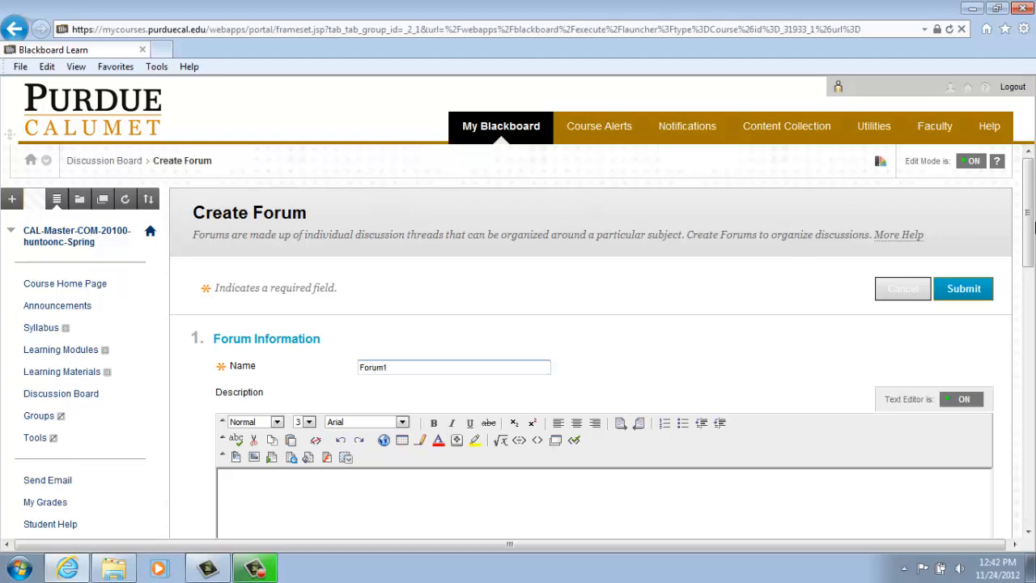
pyautogui.scroll(-3)
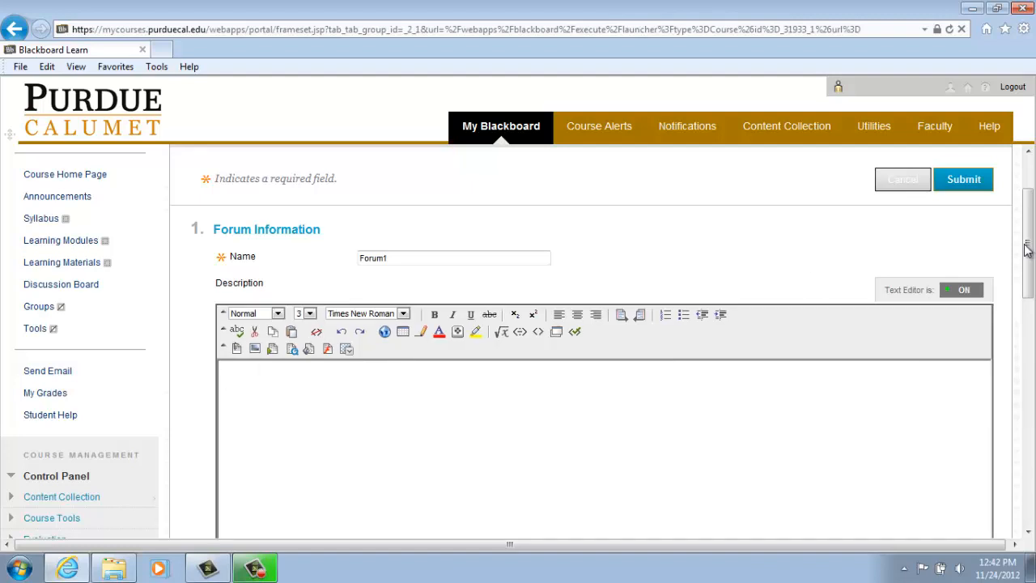
pyautogui.scroll(-3)
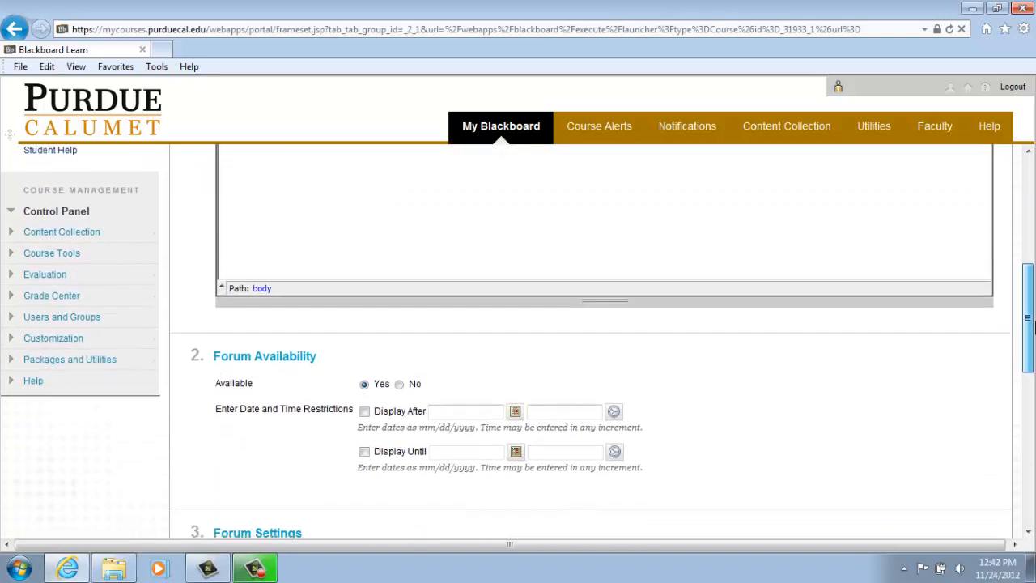
pyautogui.scroll(-3)
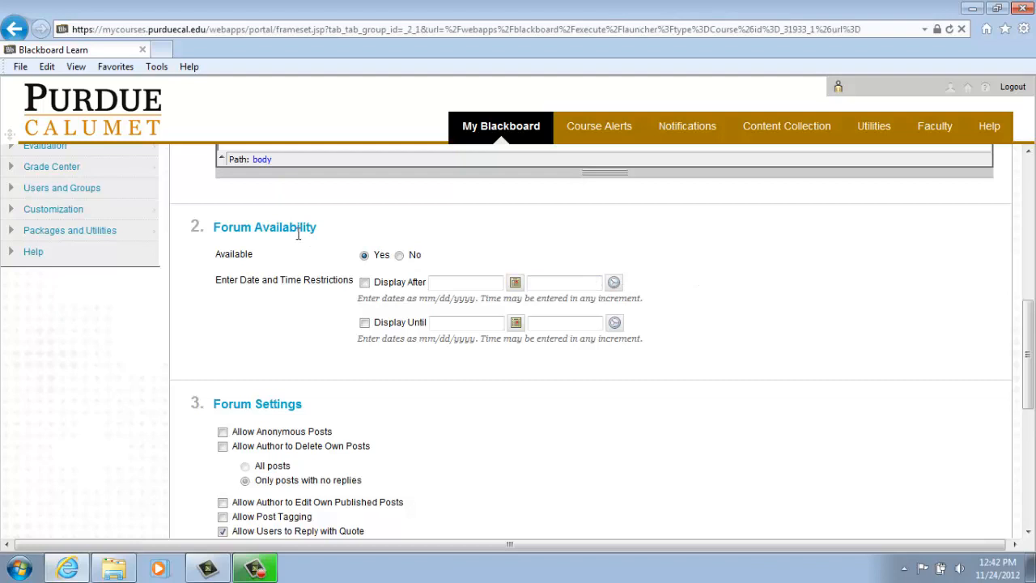
pyautogui.moveTo(301, 269)
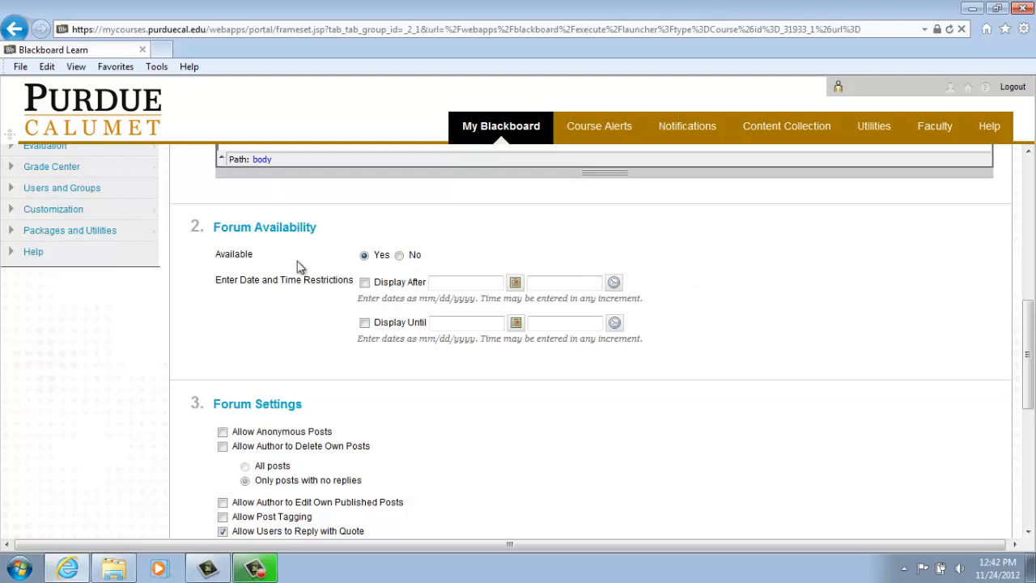
pyautogui.moveTo(291, 303)
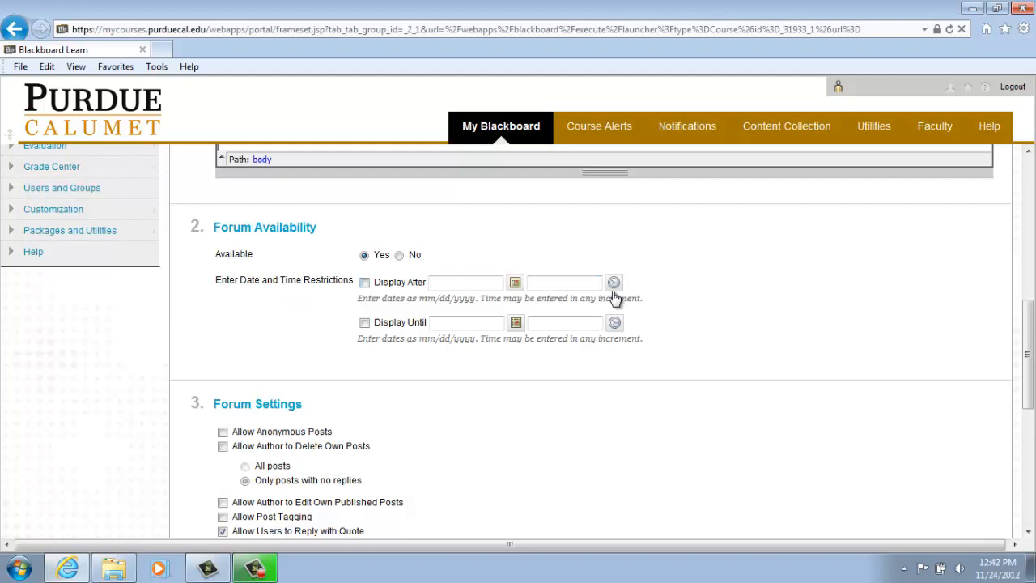
pyautogui.moveTo(881, 233)
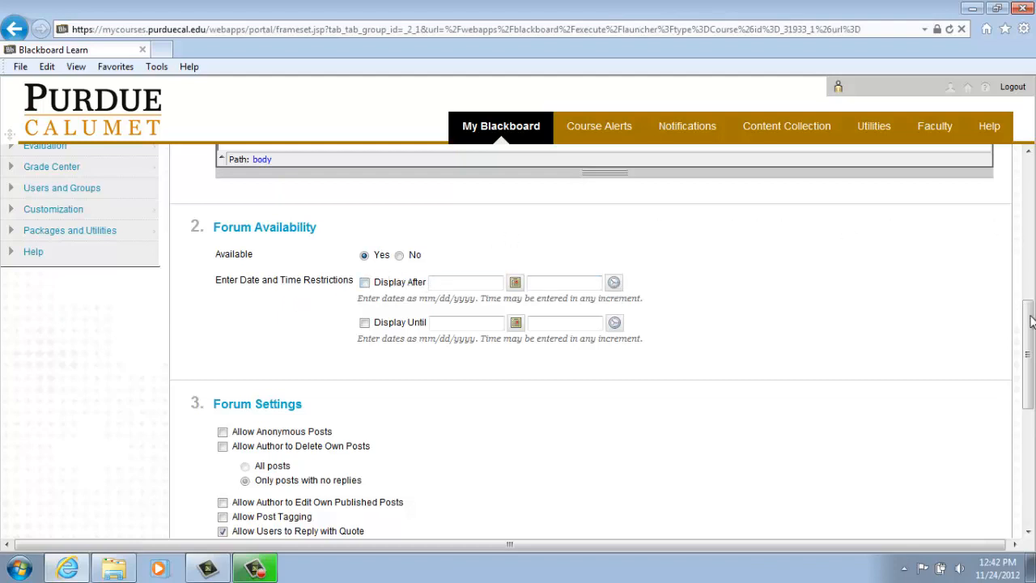
pyautogui.scroll(-3)
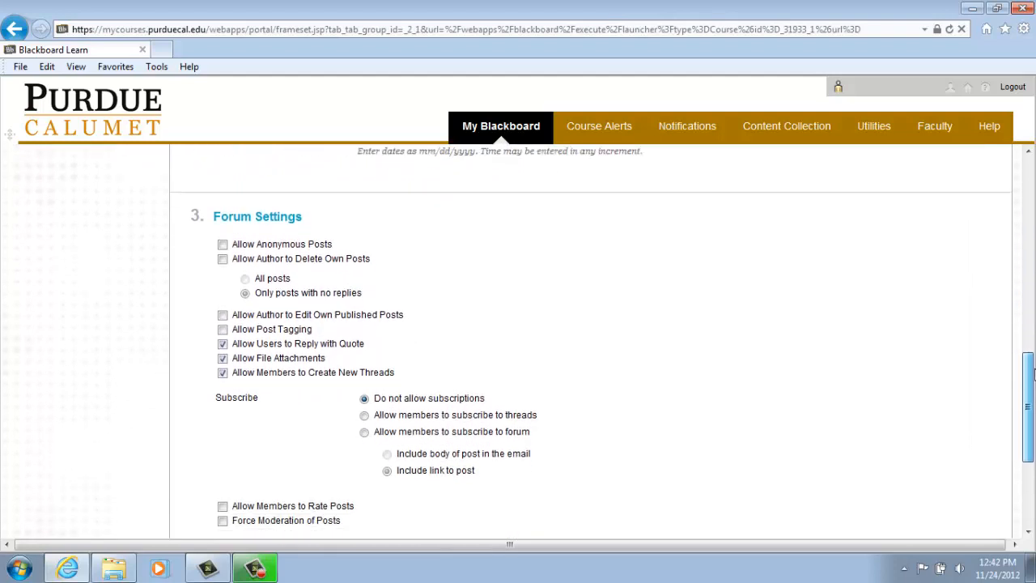
pyautogui.scroll(-3)
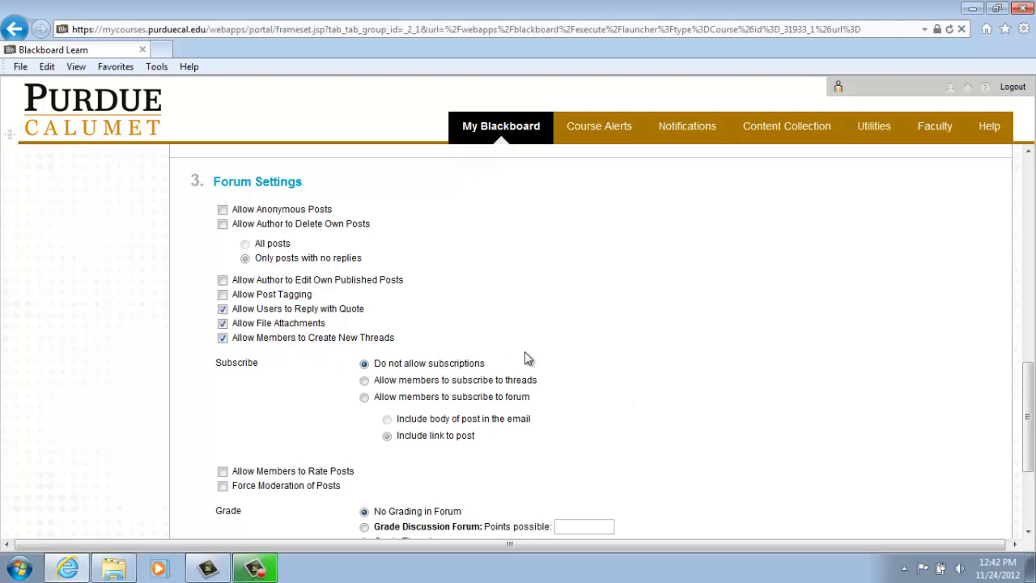
pyautogui.scroll(-3)
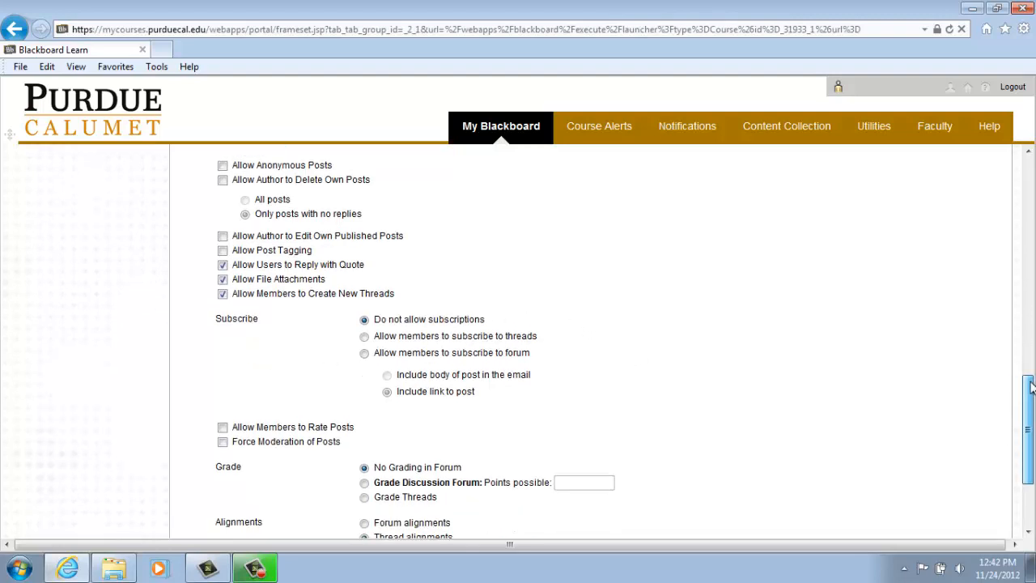
pyautogui.scroll(-3)
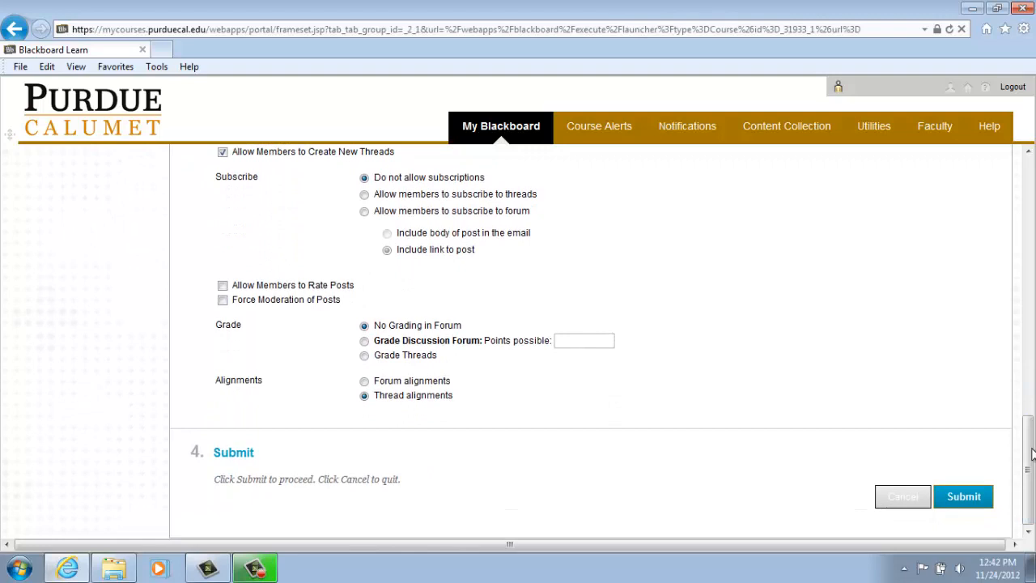
pyautogui.moveTo(696, 411)
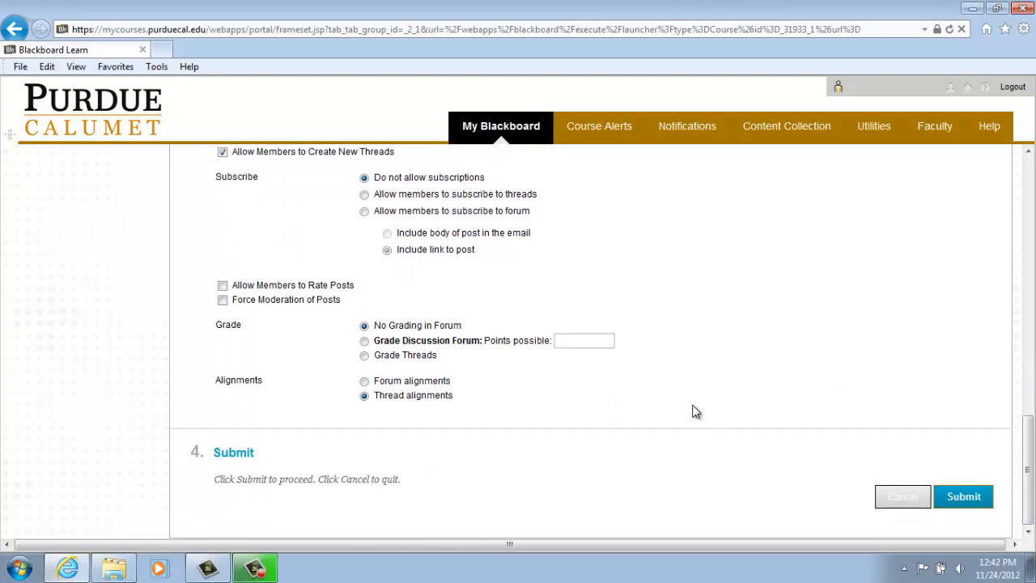
pyautogui.moveTo(741, 405)
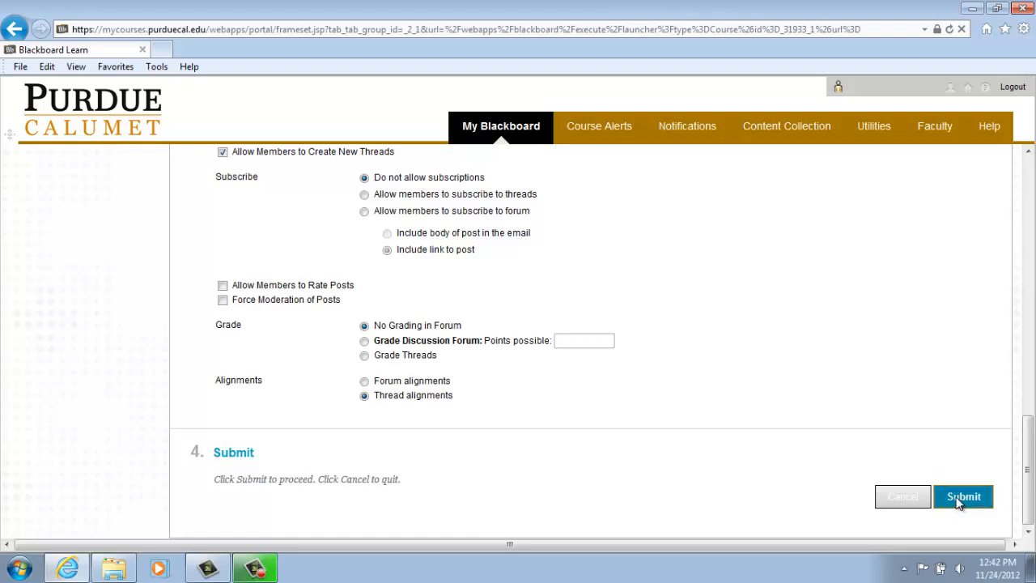
# Submit the form so Forum1 is created and listed on the Discussion Board.
pyautogui.click(961, 495)
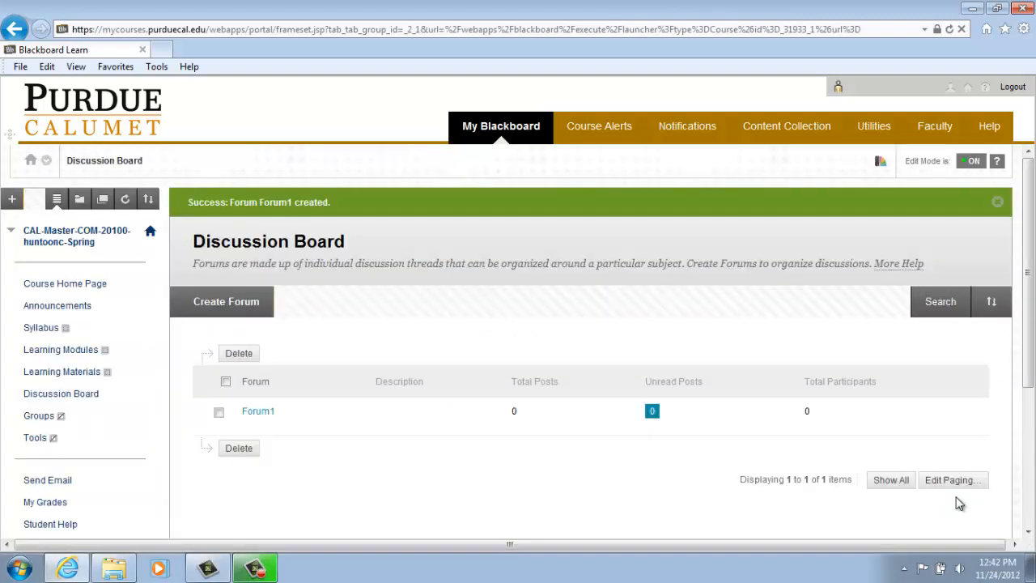
pyautogui.moveTo(481, 528)
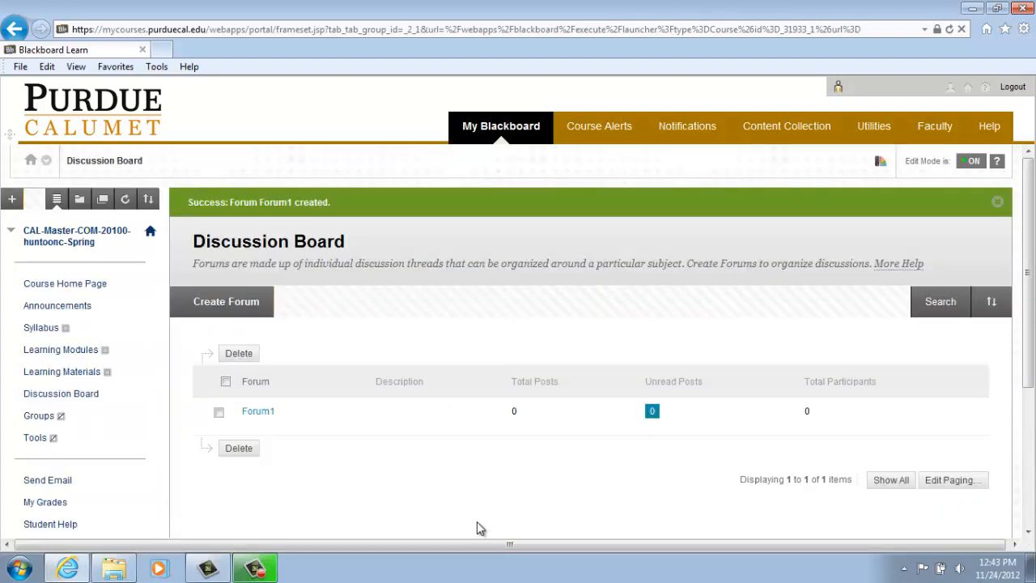
pyautogui.moveTo(267, 411)
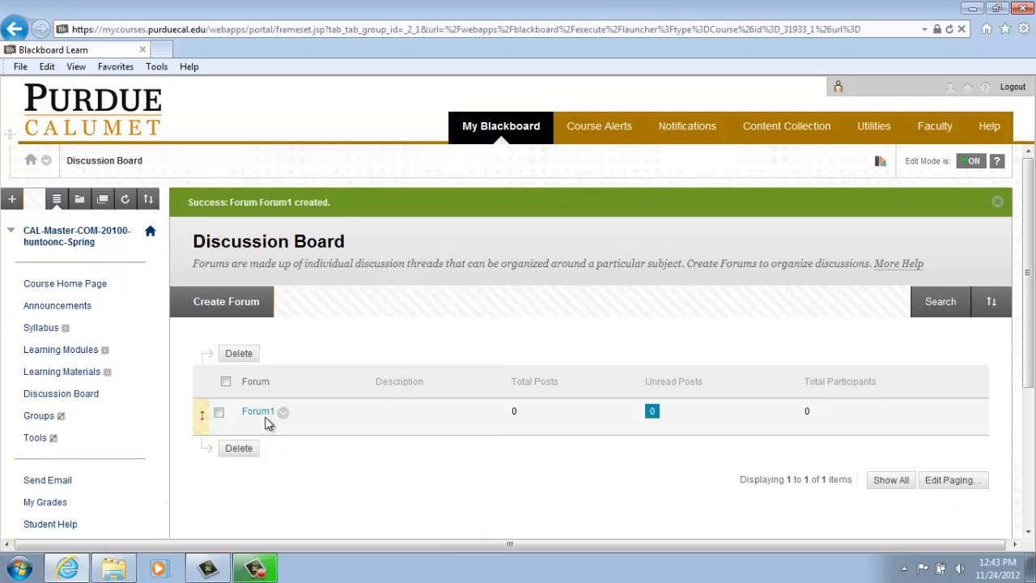